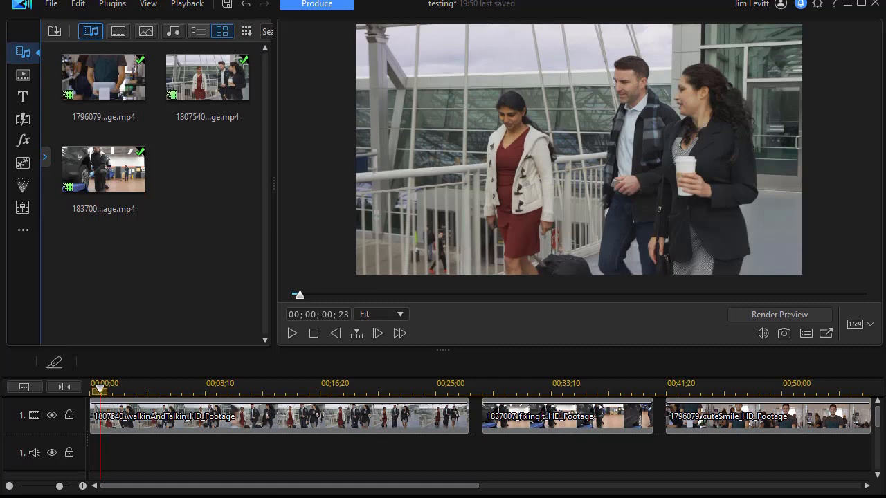
pyautogui.moveTo(223, 428)
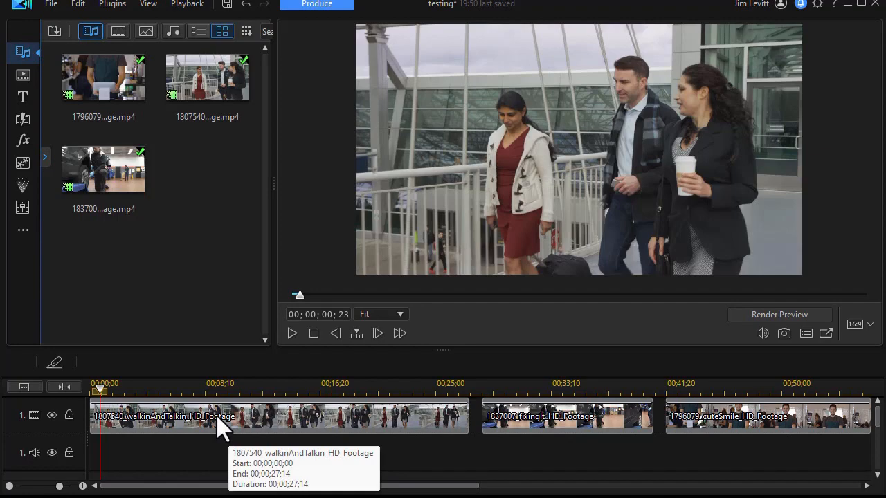
pyautogui.moveTo(293, 334)
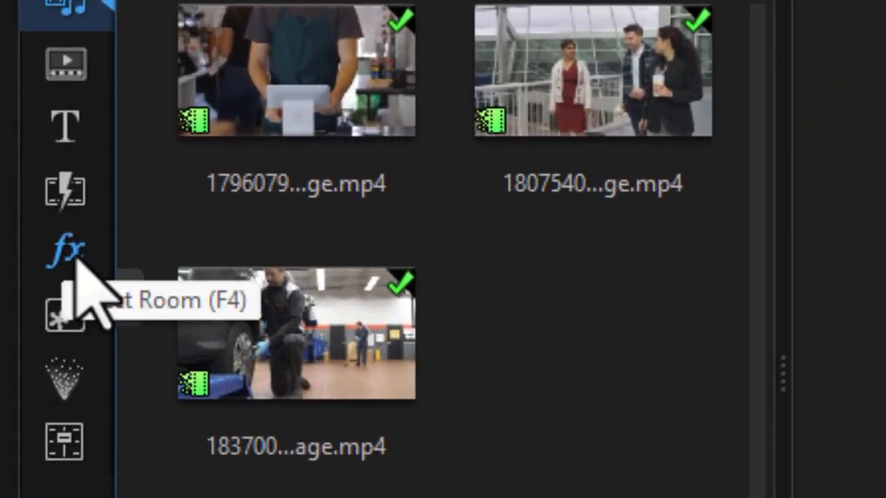
# Filter the Effect Room to Style Effects and select the walkinAndTalkin clip.
pyautogui.click(64, 249)
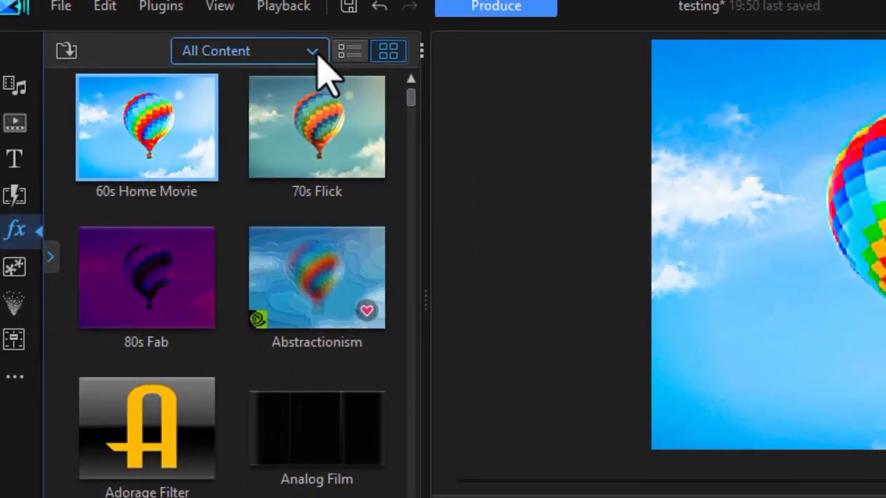
pyautogui.click(249, 50)
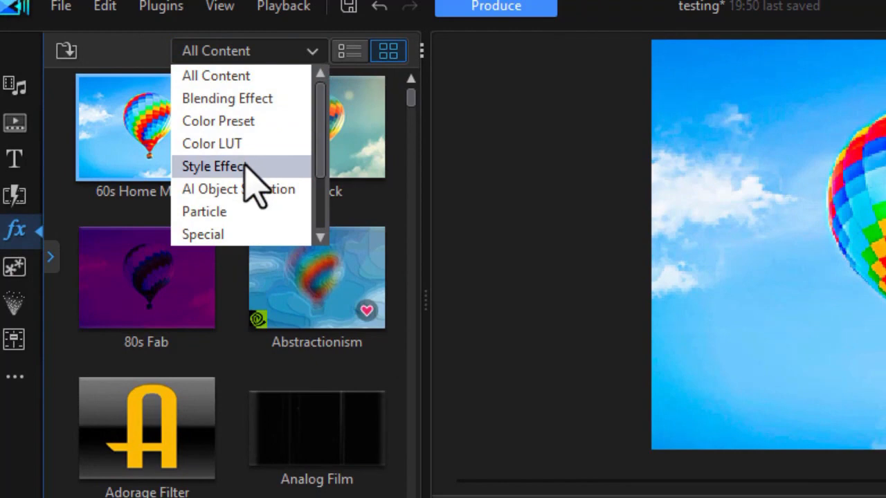
pyautogui.click(213, 166)
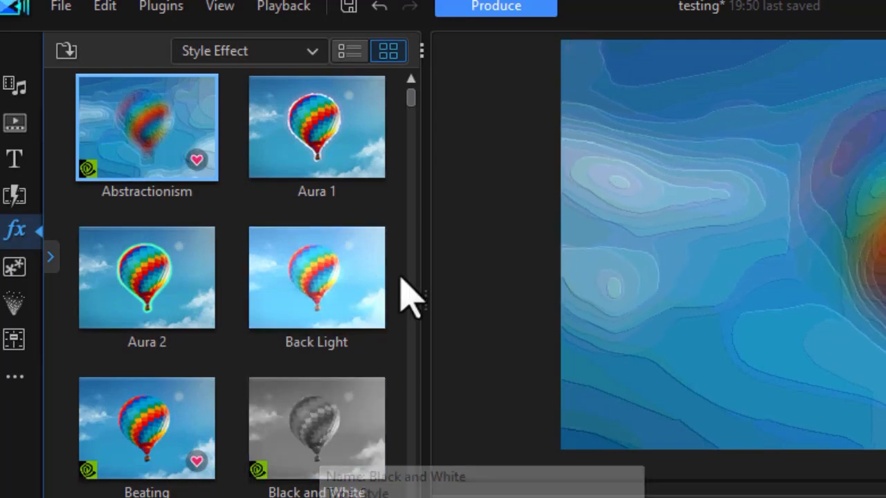
pyautogui.scroll(-3)
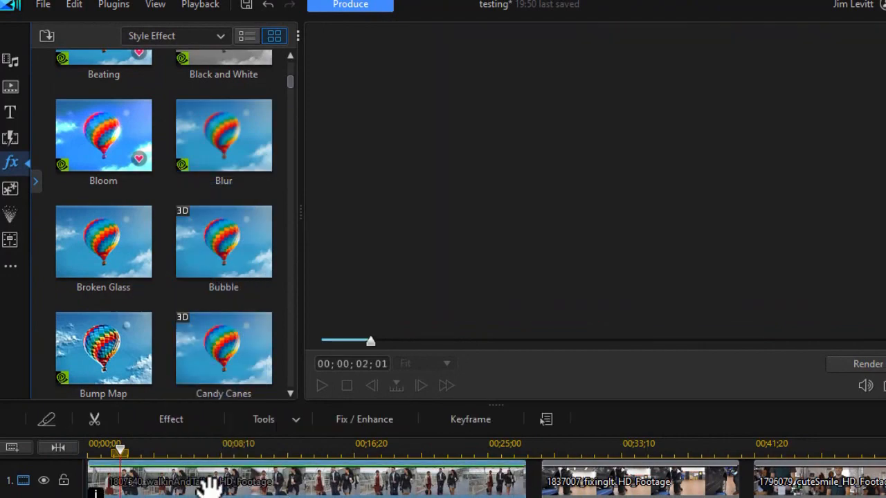
pyautogui.click(321, 386)
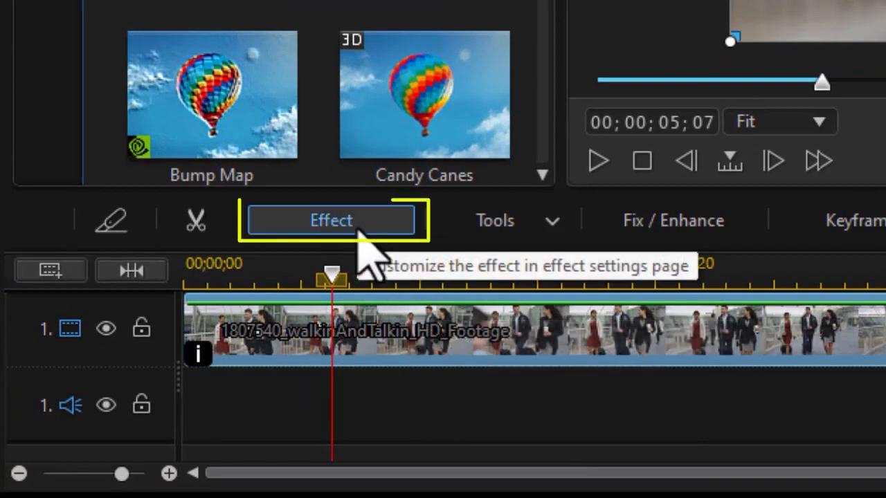
# Open the clip's effect settings and review the Mask type list, keeping Box.
pyautogui.click(331, 220)
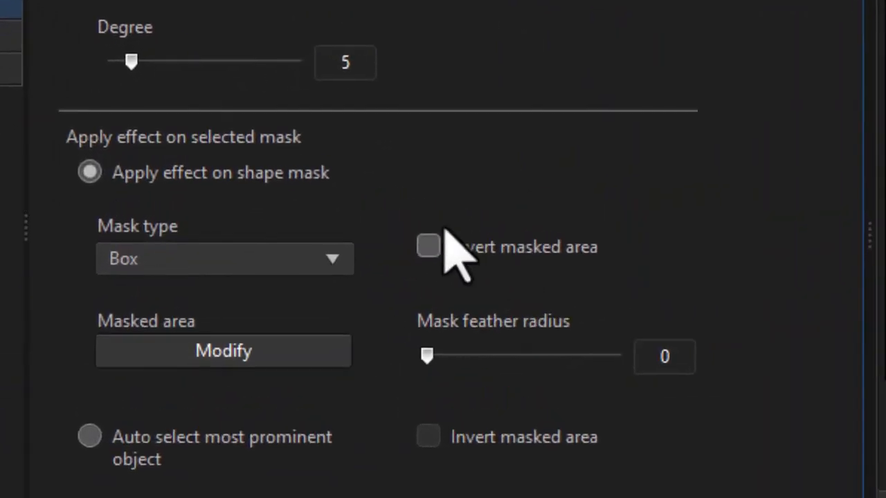
pyautogui.click(224, 258)
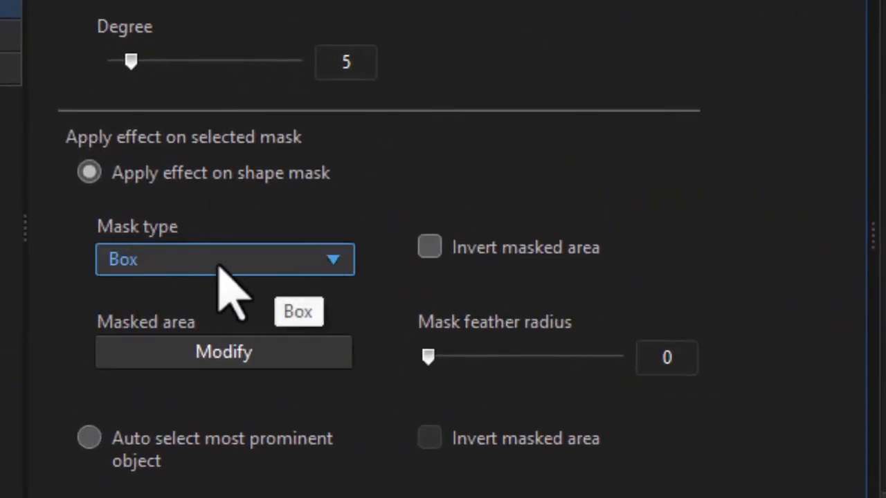
pyautogui.moveTo(339, 284)
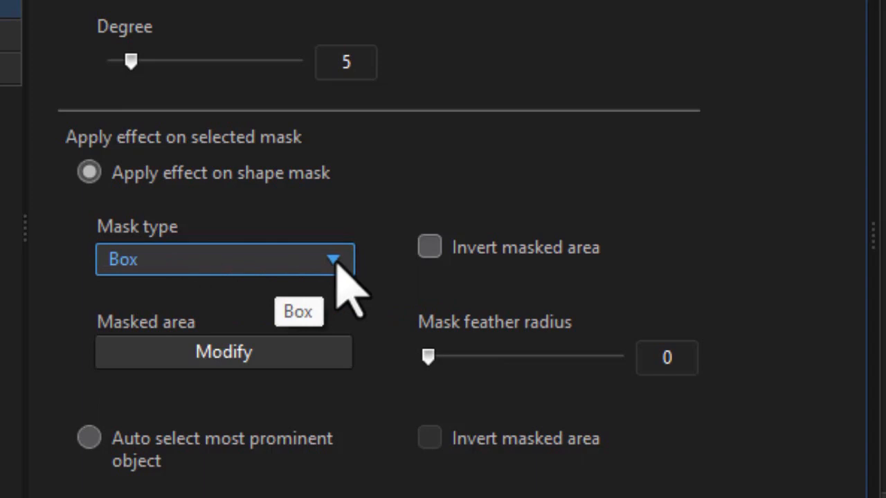
pyautogui.click(223, 259)
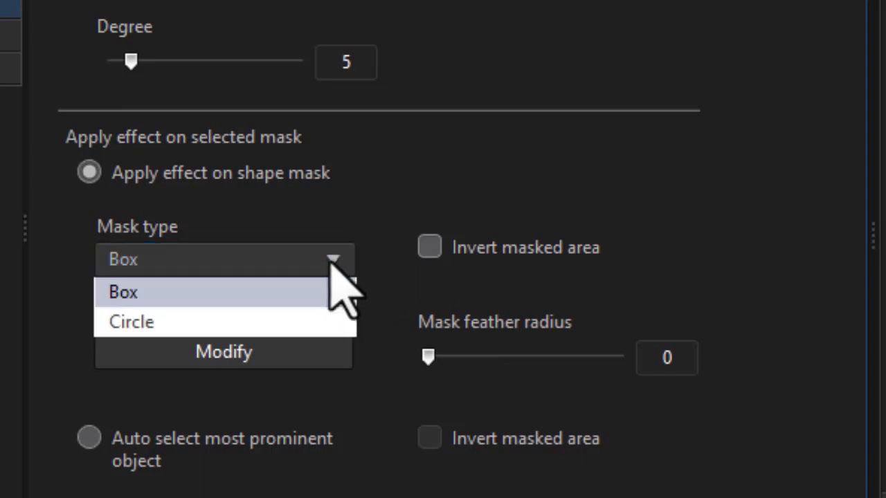
pyautogui.moveTo(304, 339)
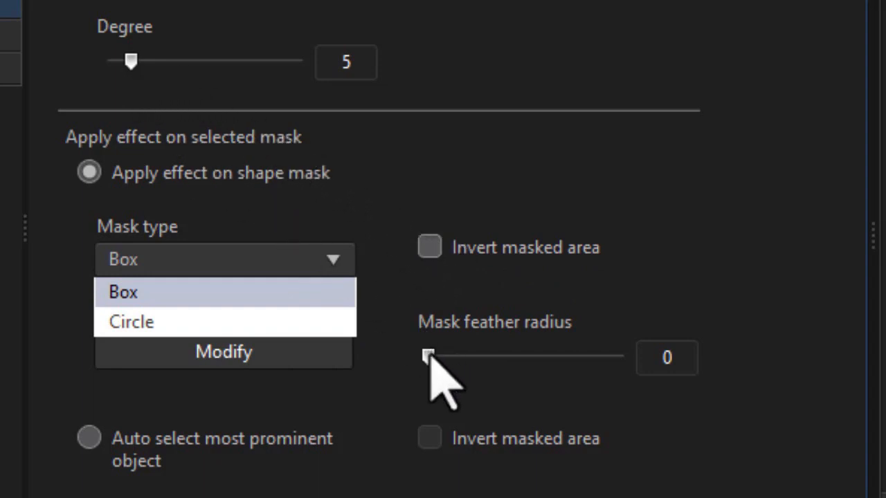
pyautogui.click(122, 291)
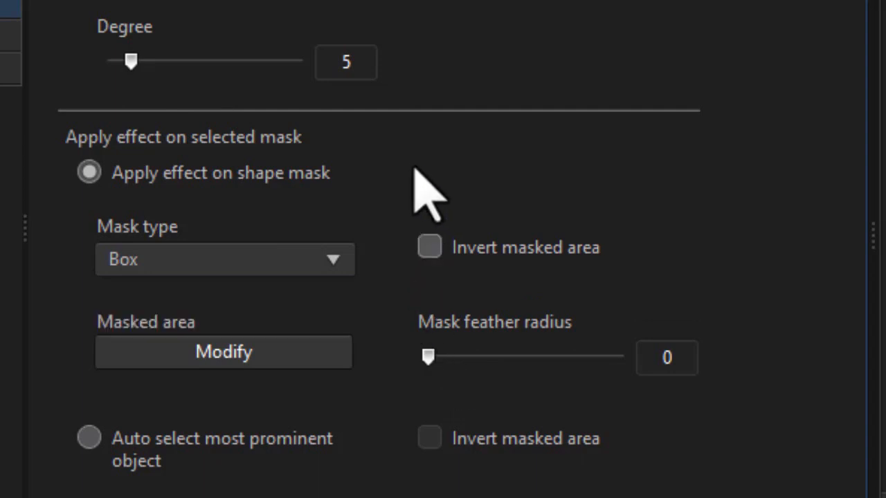
pyautogui.moveTo(166, 470)
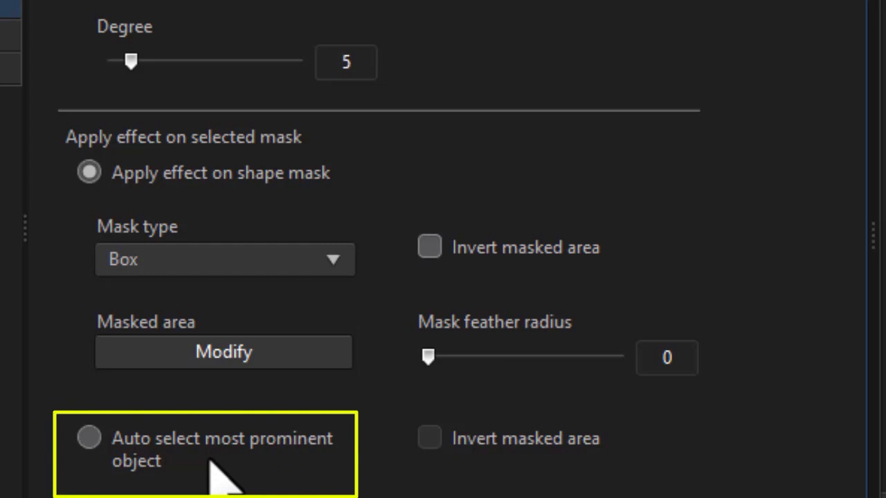
# Switch the effect mask to 'Auto select most prominent object'.
pyautogui.click(89, 438)
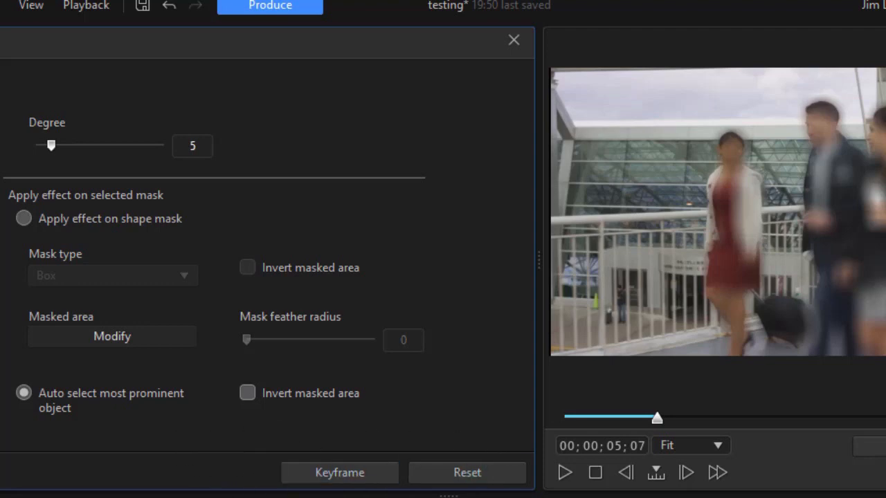
pyautogui.moveTo(526, 325)
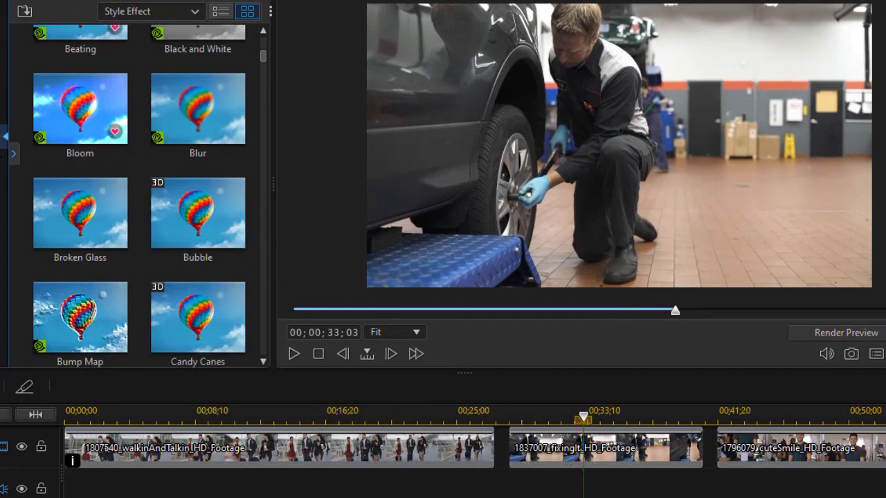
# Leave the effect settings and scroll to the second, car-repair clip.
pyautogui.scroll(-3)
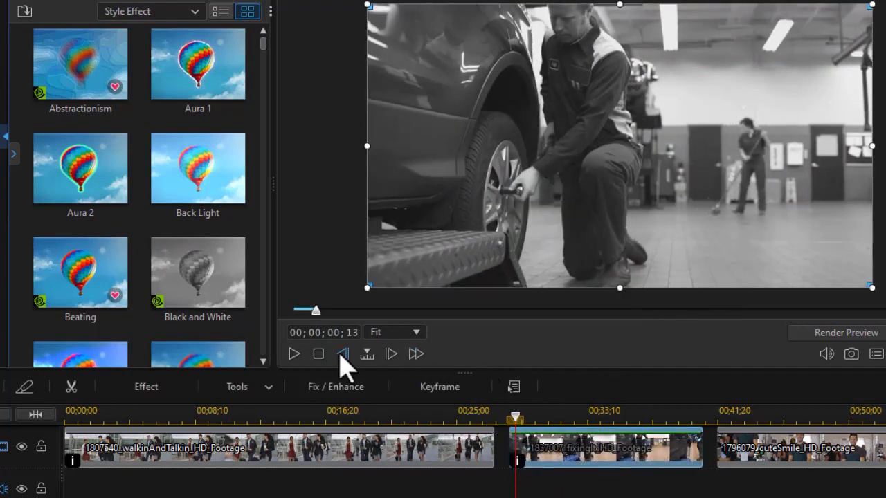
# Mask the car-repair clip's black-and-white effect to the most prominent object.
pyautogui.click(146, 386)
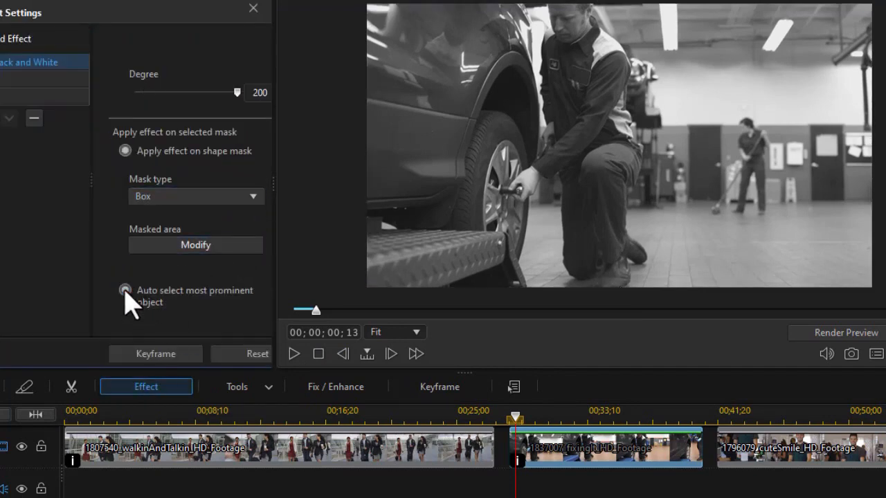
pyautogui.click(125, 290)
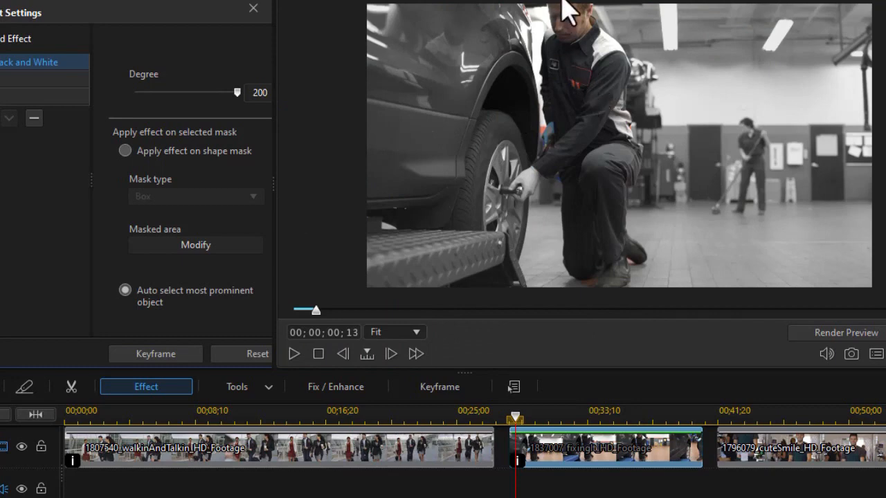
pyautogui.moveTo(596, 141)
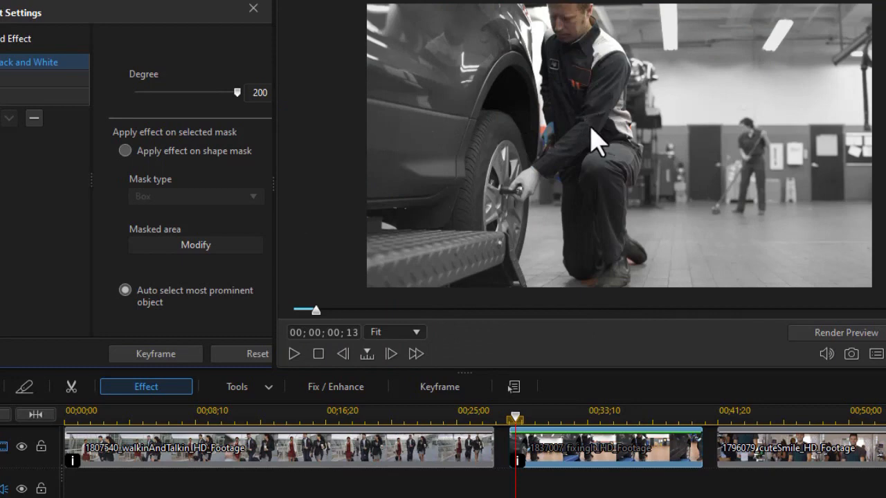
pyautogui.moveTo(614, 163)
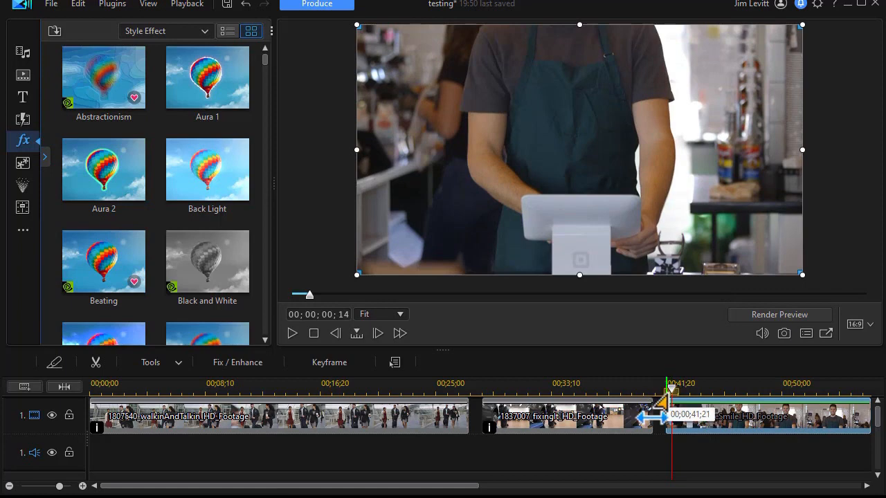
pyautogui.moveTo(206, 261)
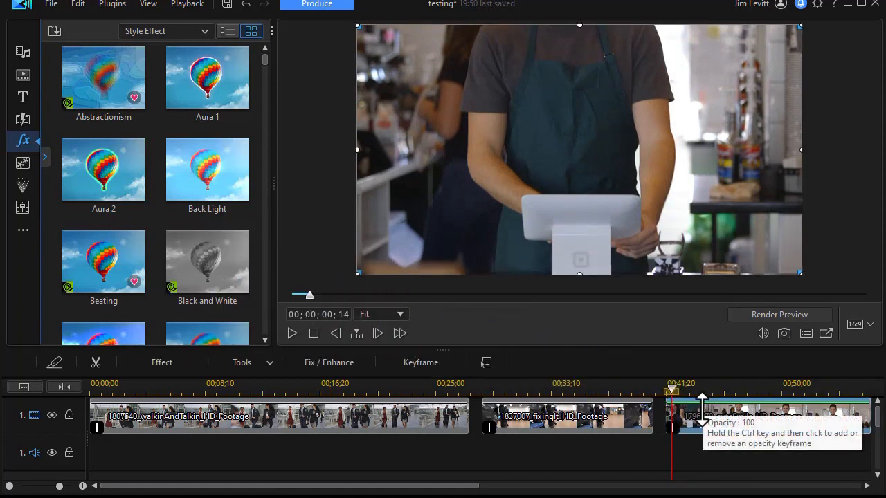
# Select the cuteSmile barista clip carrying the Black and White effect.
pyautogui.click(161, 362)
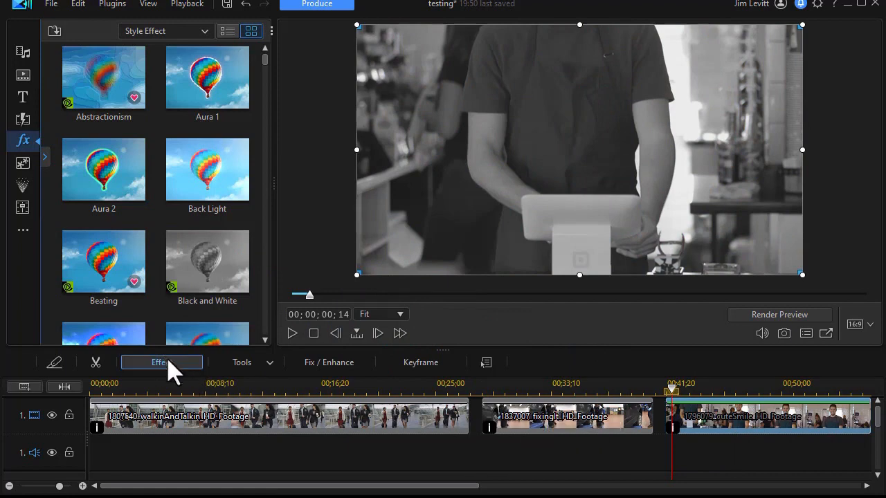
# Open the effect settings for the barista clip's black-and-white effect.
pyautogui.click(161, 361)
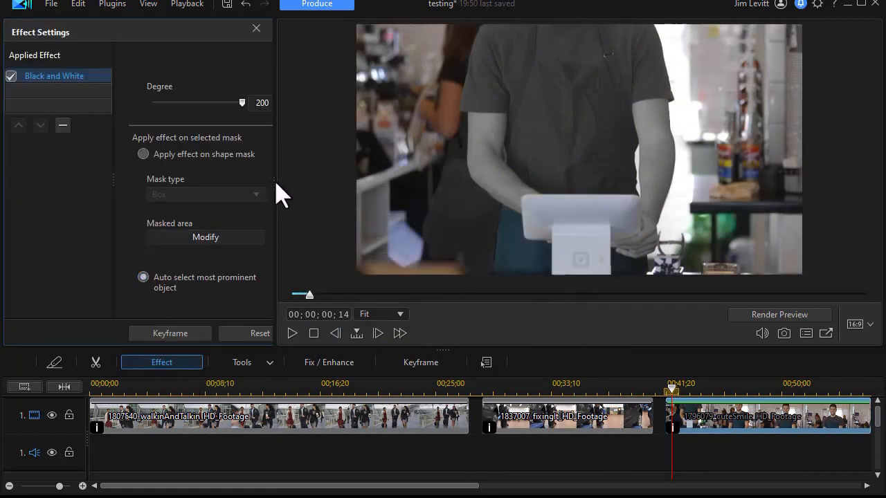
pyautogui.moveTo(411, 204)
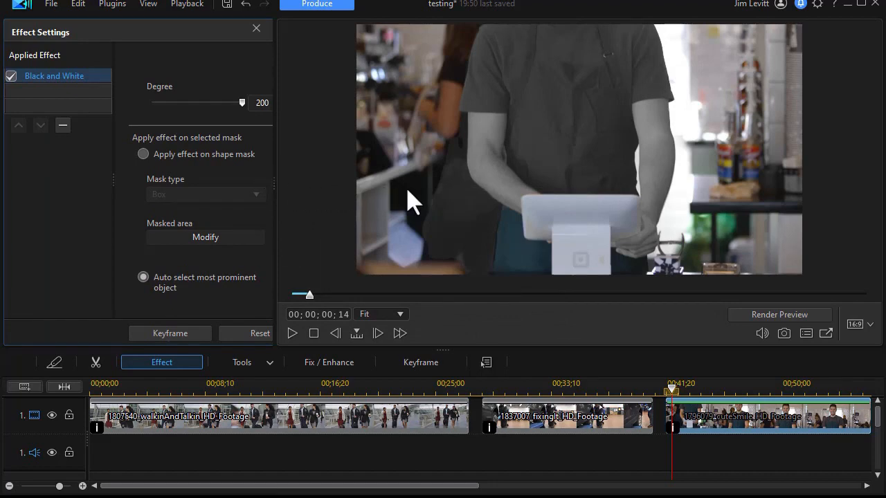
pyautogui.moveTo(284, 197)
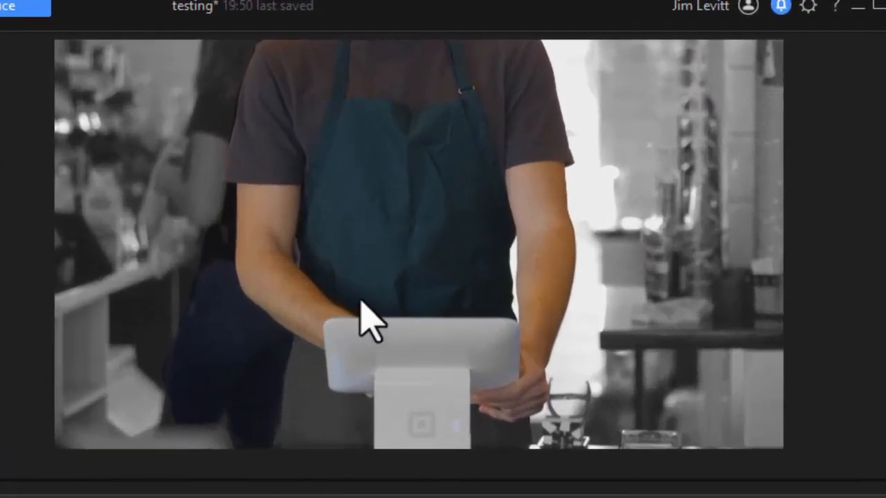
pyautogui.moveTo(294, 391)
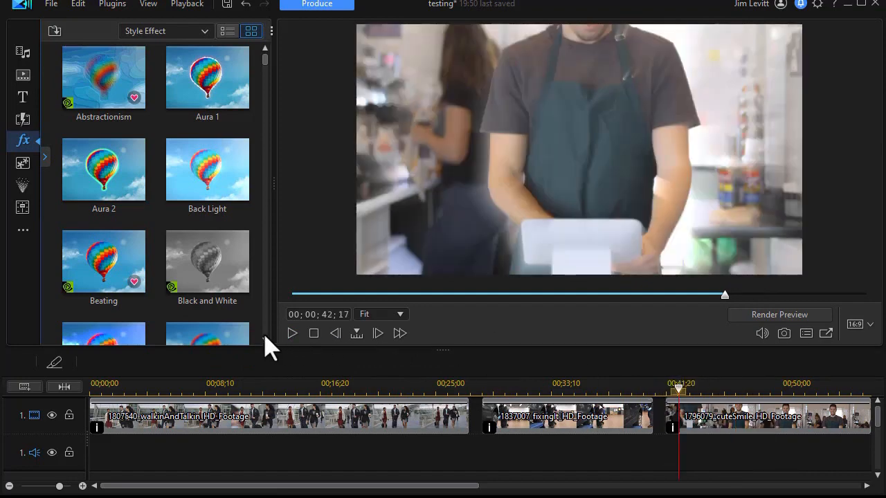
pyautogui.moveTo(723, 443)
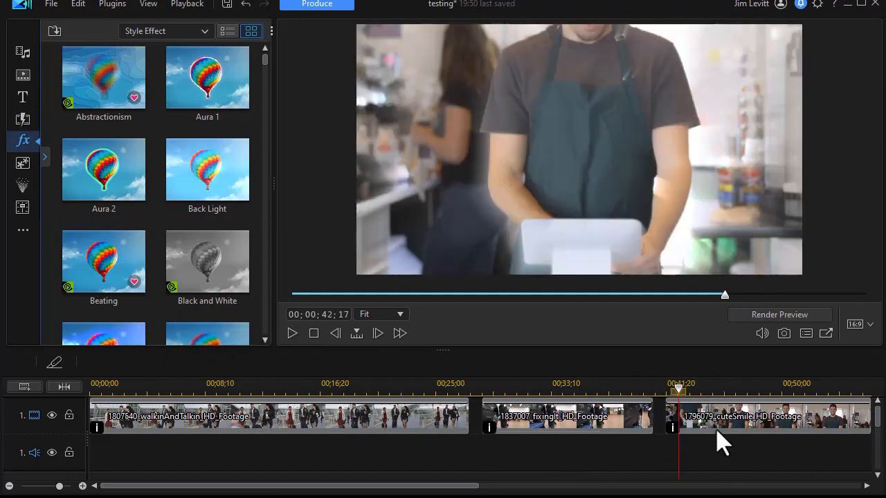
# Select the barista clip and invert its Back Light subject mask.
pyautogui.click(161, 361)
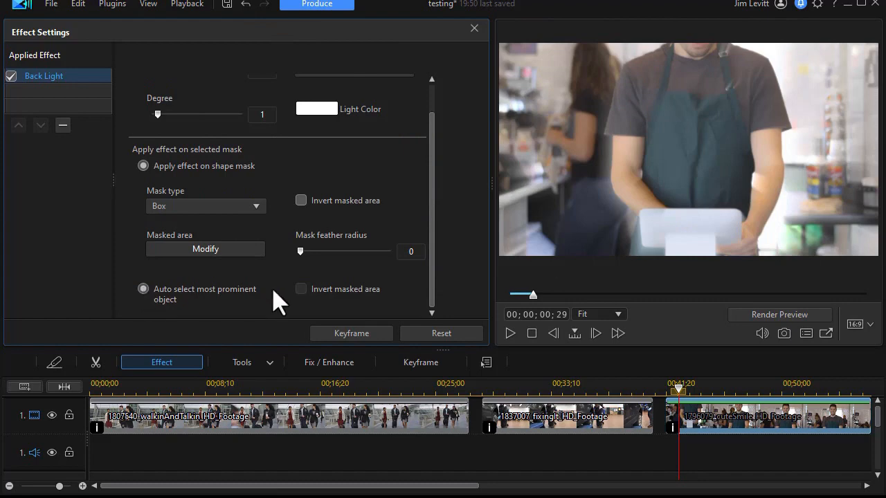
pyautogui.click(143, 288)
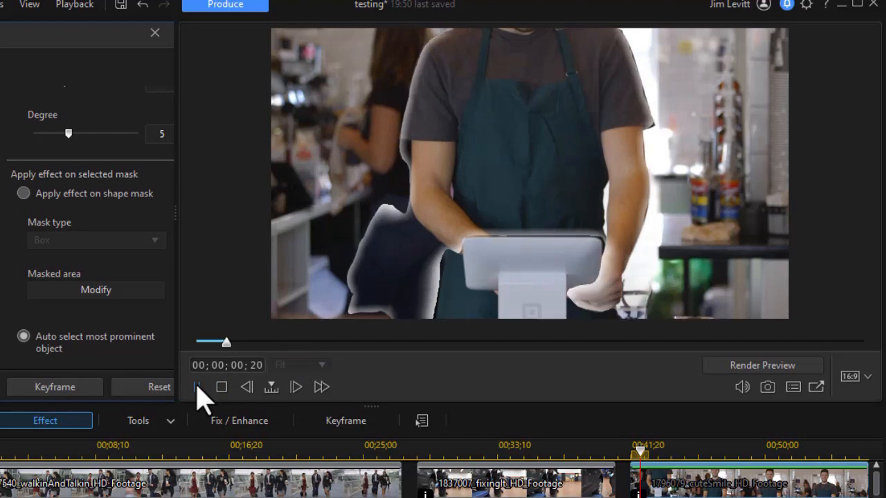
pyautogui.click(197, 387)
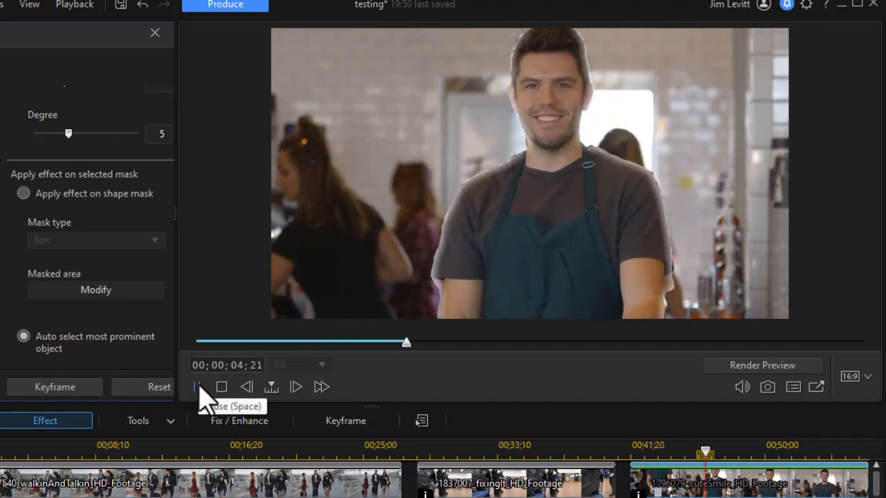
pyautogui.click(197, 387)
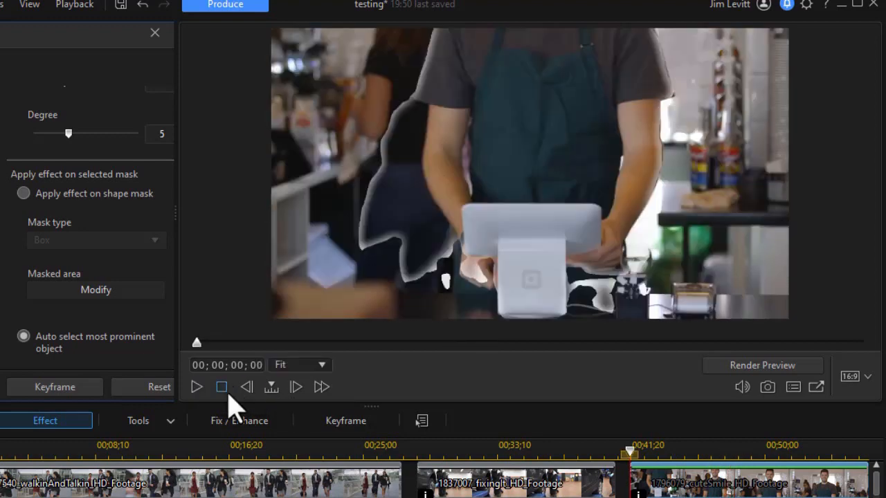